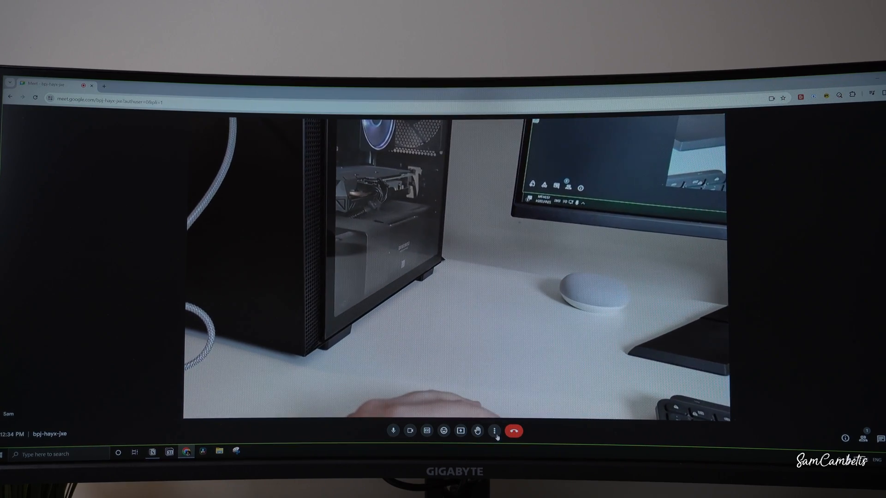
- Reach the call Settings dialog through More options, landing on the audio section
click(494, 430)
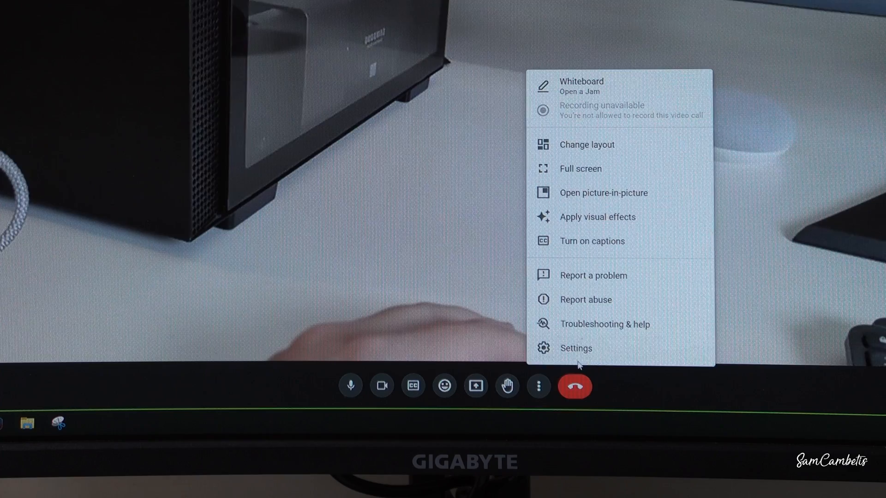
click(575, 348)
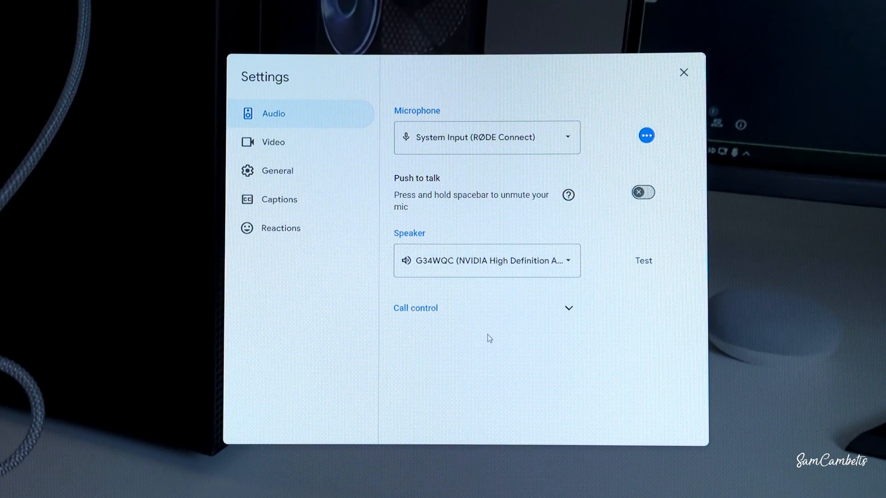
mouse_move(457, 127)
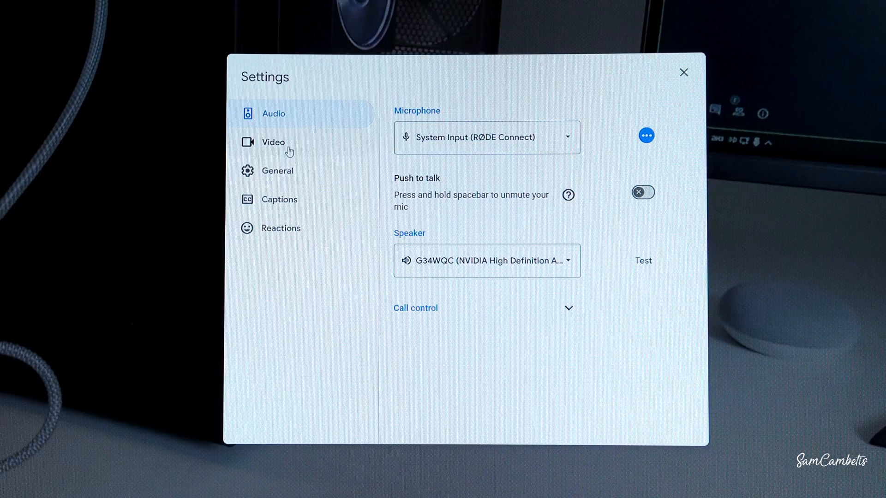
- In Video settings, keep Android Webcam as camera and list the maximum send resolutions
click(273, 142)
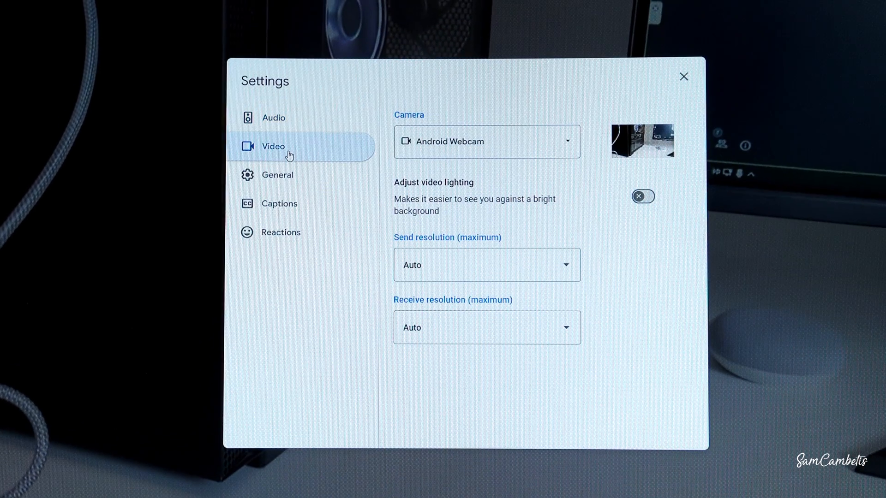
mouse_move(421, 154)
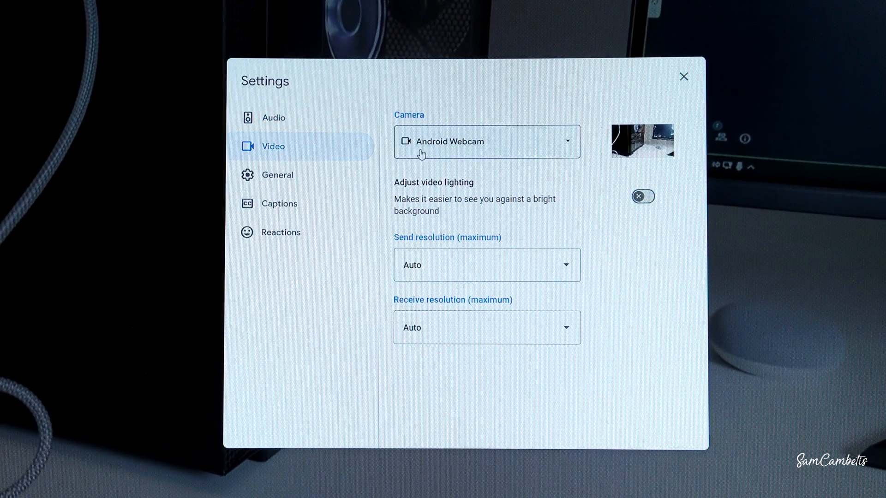
click(486, 141)
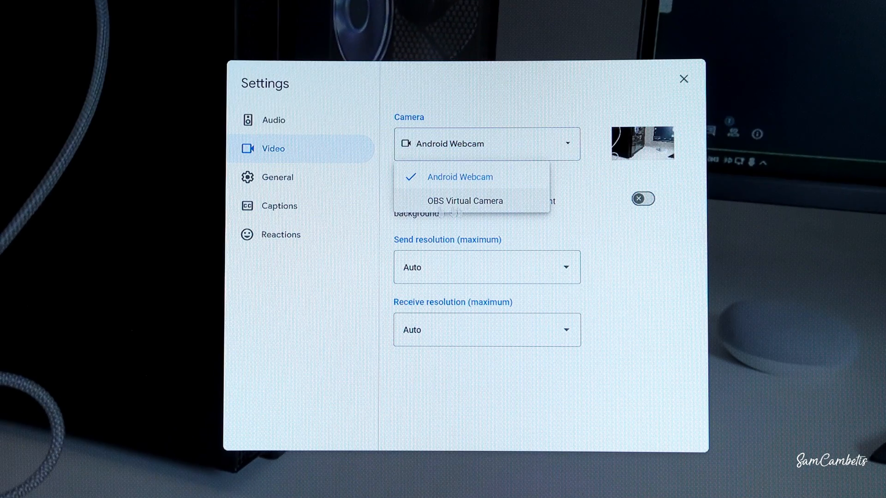
mouse_move(427, 181)
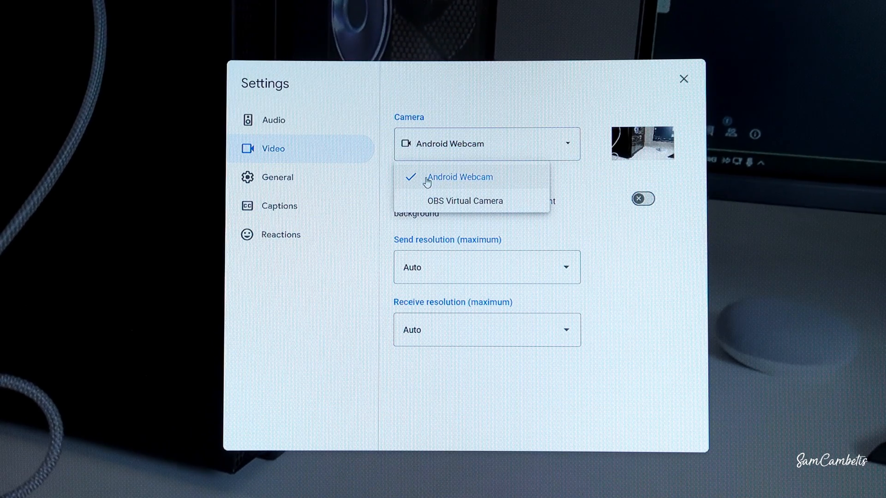
click(460, 177)
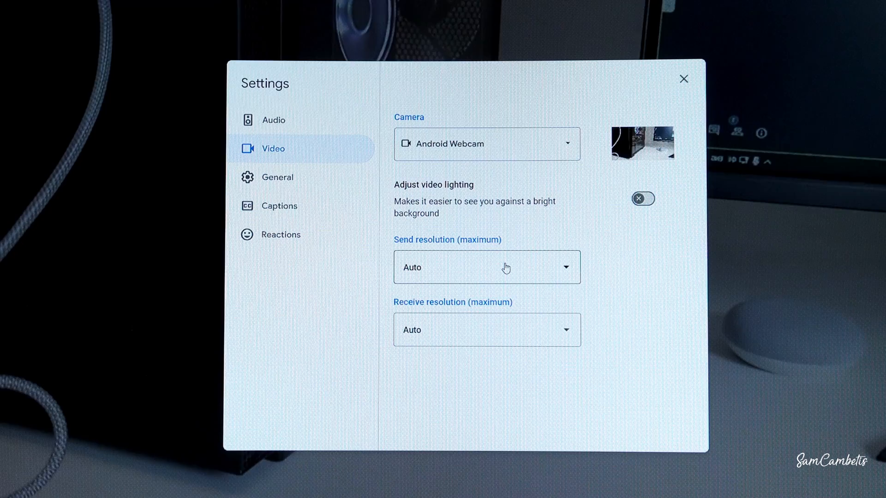
click(486, 268)
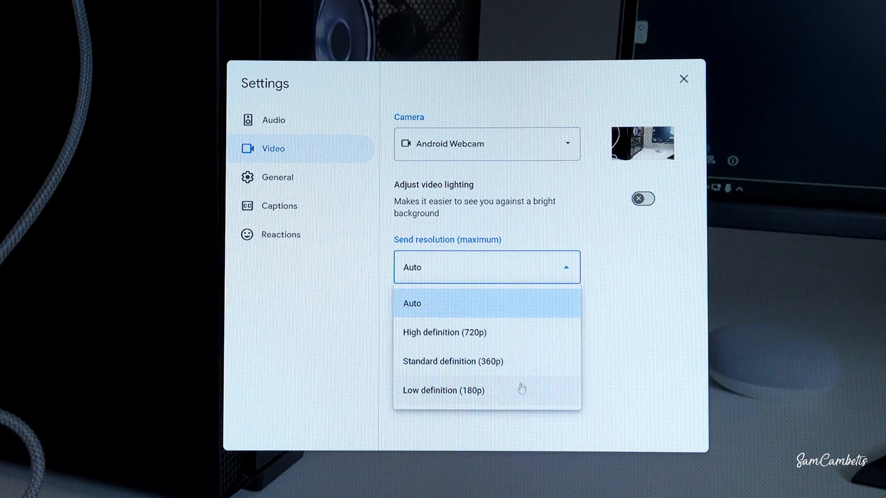